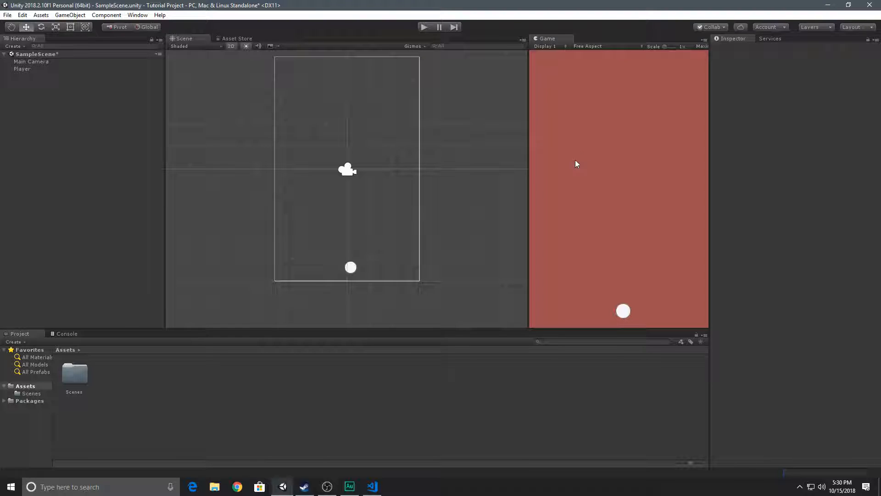
pyautogui.moveTo(219, 406)
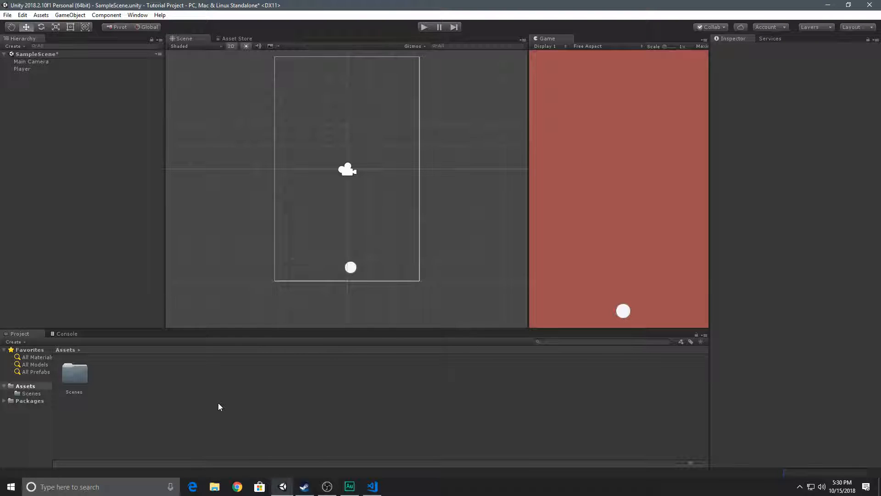
pyautogui.moveTo(467, 233)
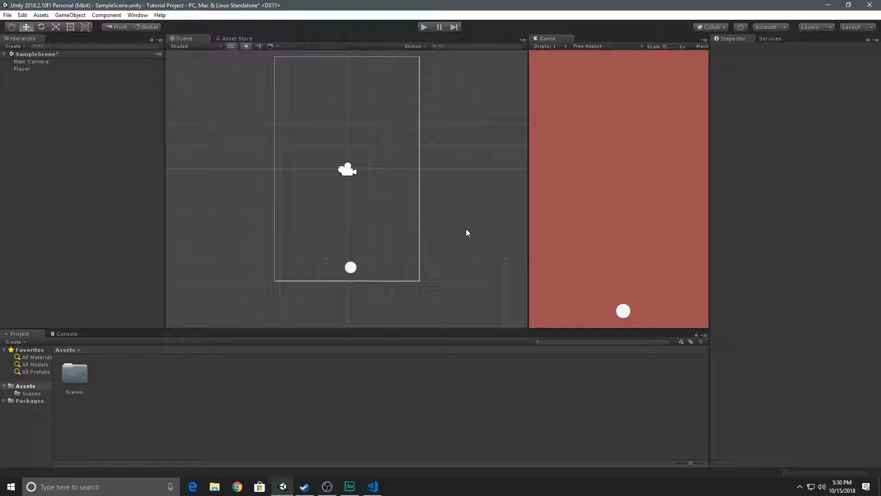
pyautogui.moveTo(439, 420)
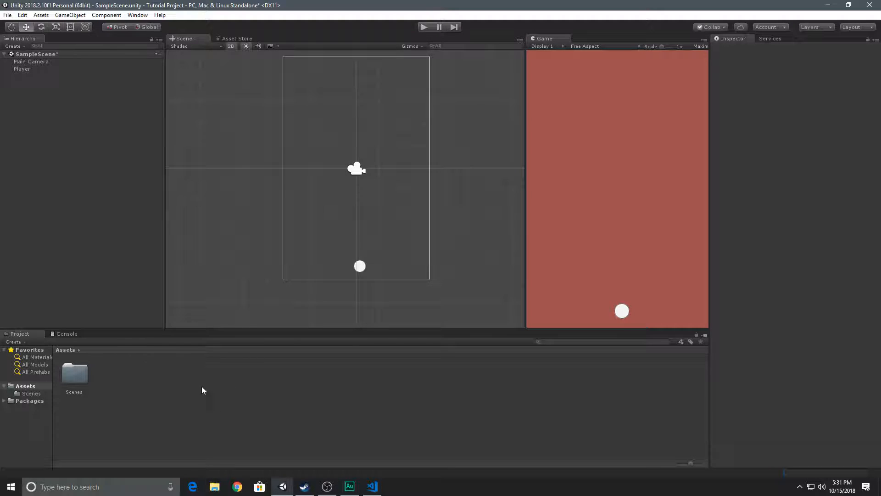
# Step: Create a new C# script named Player in Assets and select the Player object
pyautogui.rightClick(202, 390)
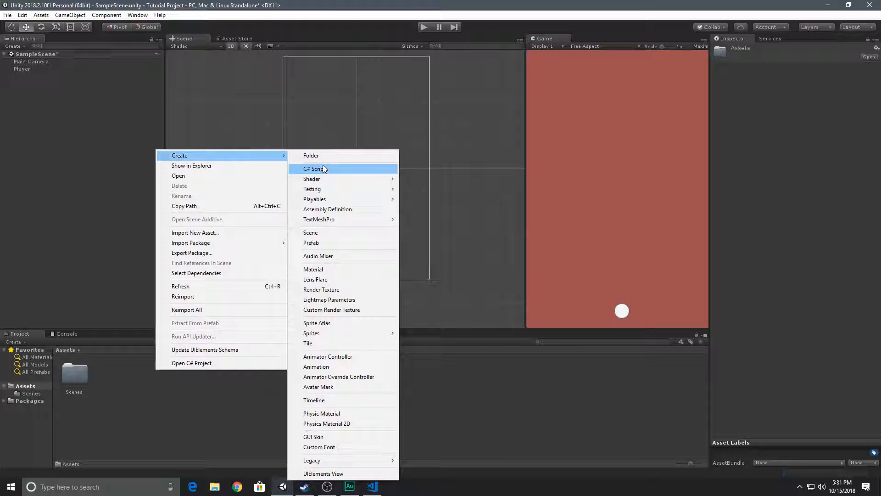
pyautogui.click(316, 168)
pyautogui.write('Played')
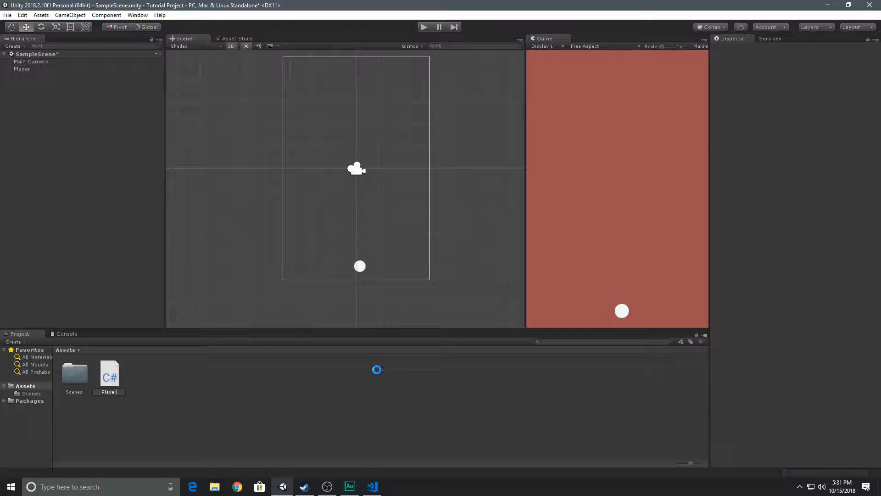
pyautogui.click(109, 375)
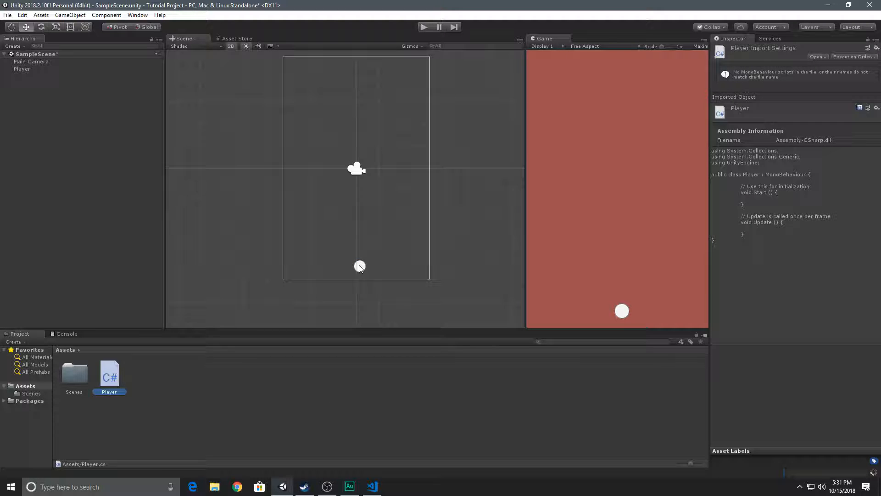
pyautogui.click(23, 68)
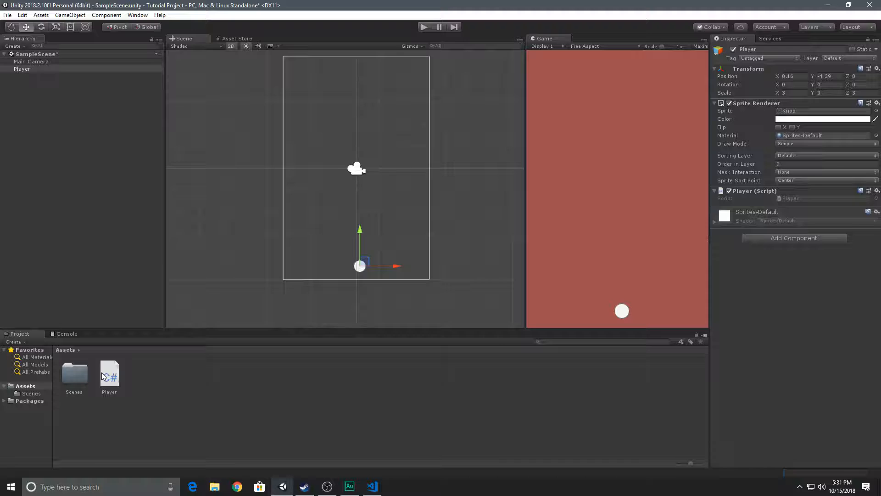
# Step: Open Player.cs and delete the Start method with its comment
pyautogui.doubleClick(109, 373)
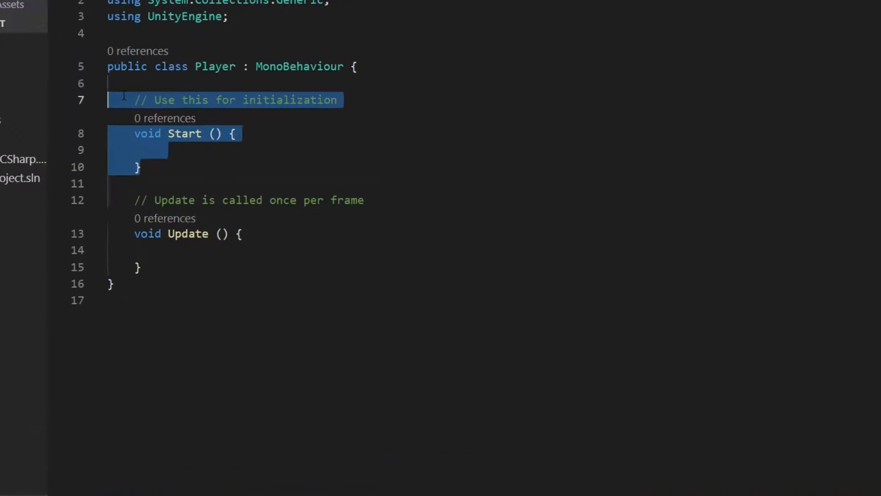
pyautogui.press('Delete')
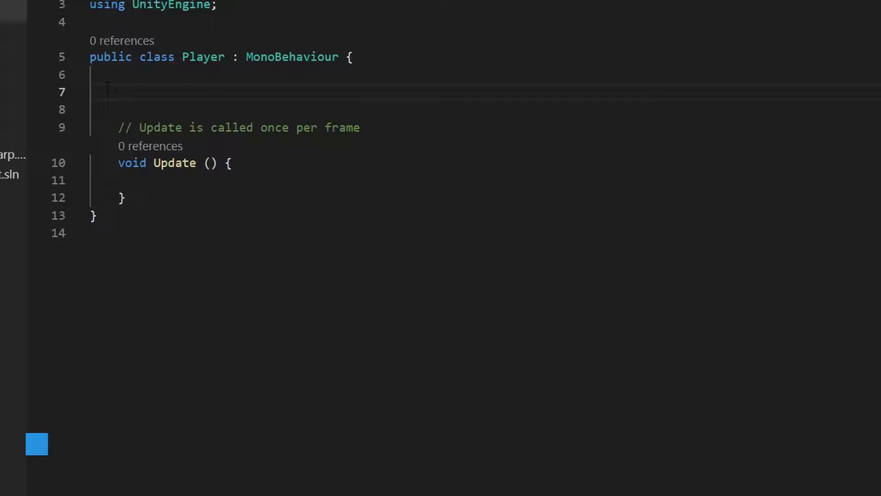
# Step: Declare 'public float speed;' in the Player class, then place the cursor inside Update
pyautogui.write('public')
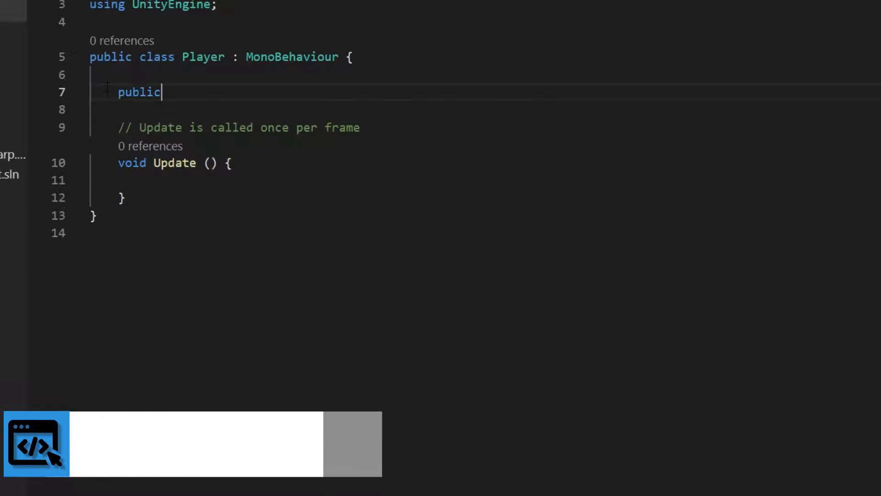
pyautogui.write('float sspee')
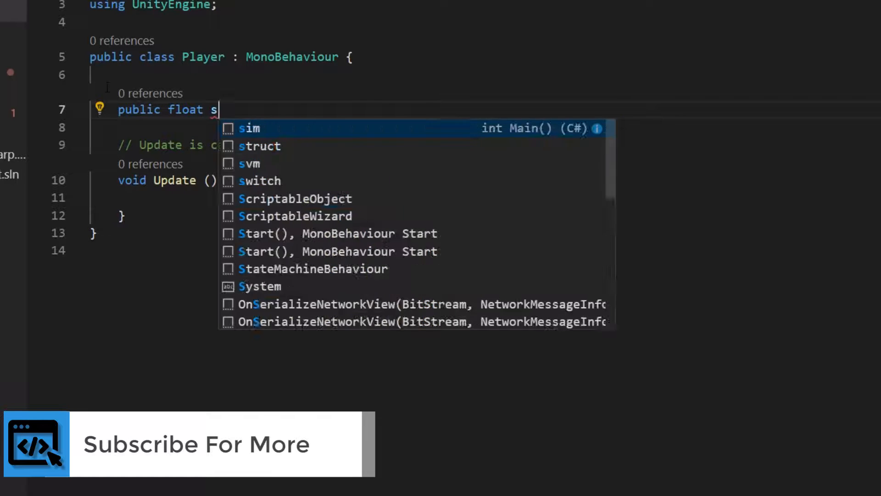
pyautogui.write('peed;')
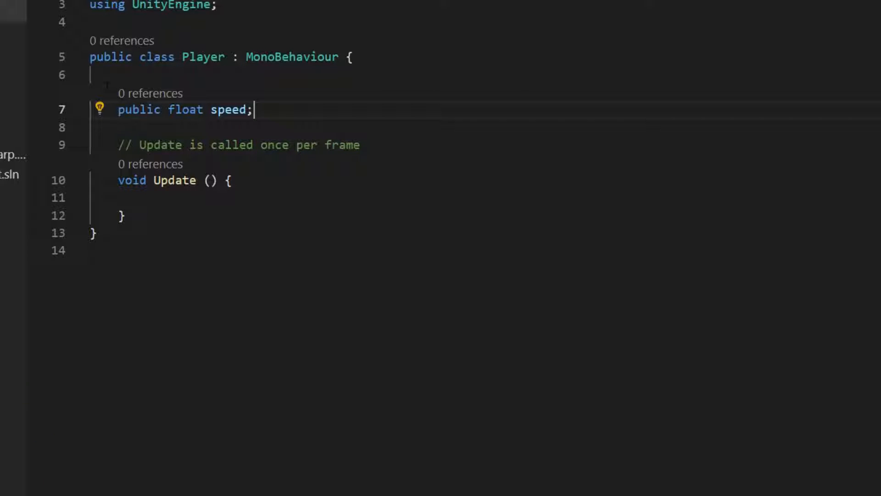
pyautogui.press('Return')
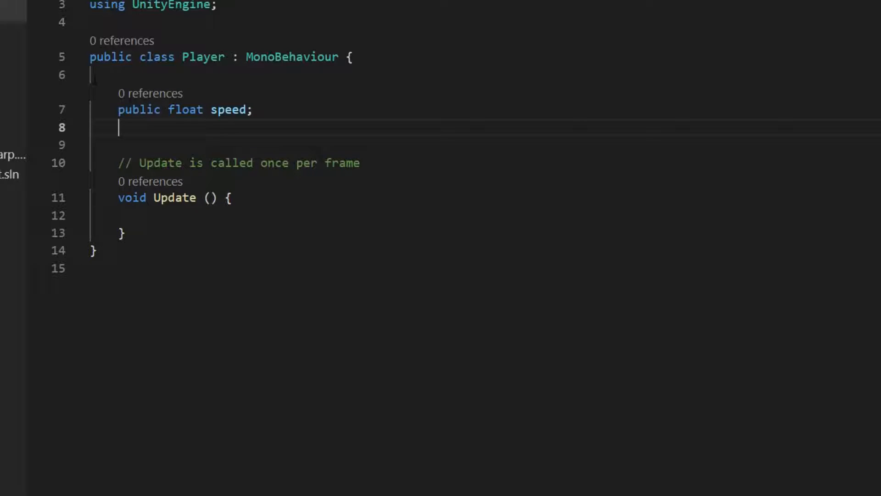
pyautogui.click(148, 216)
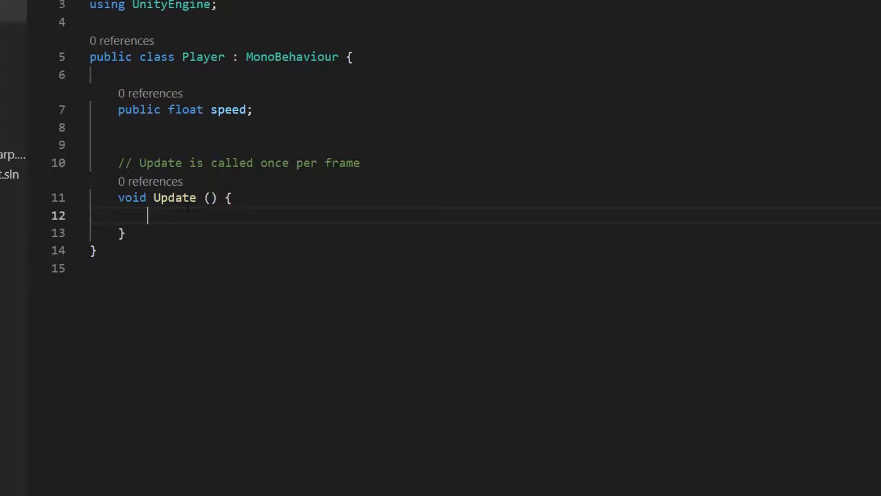
# Step: Write float hoz = Input.GetAxis("Horizontal"); inside Update
pyautogui.write('float')
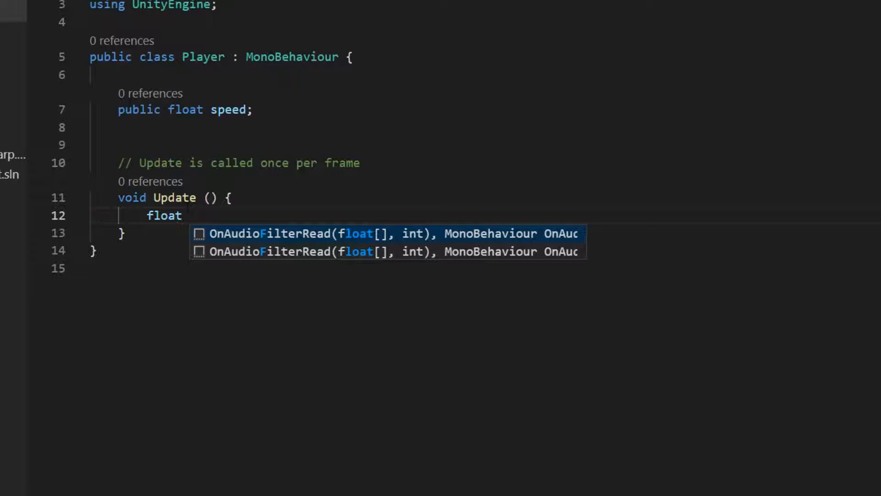
pyautogui.write('hoz =')
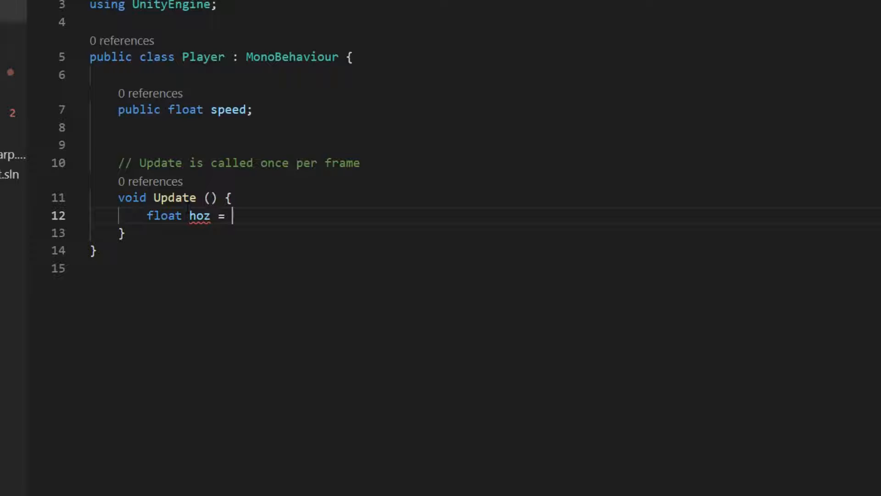
pyautogui.write('Input.')
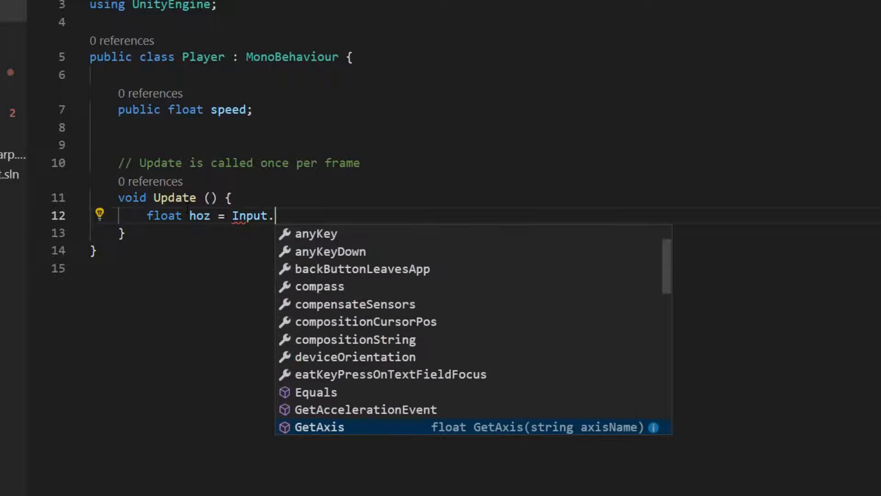
pyautogui.write('GetAxis(')
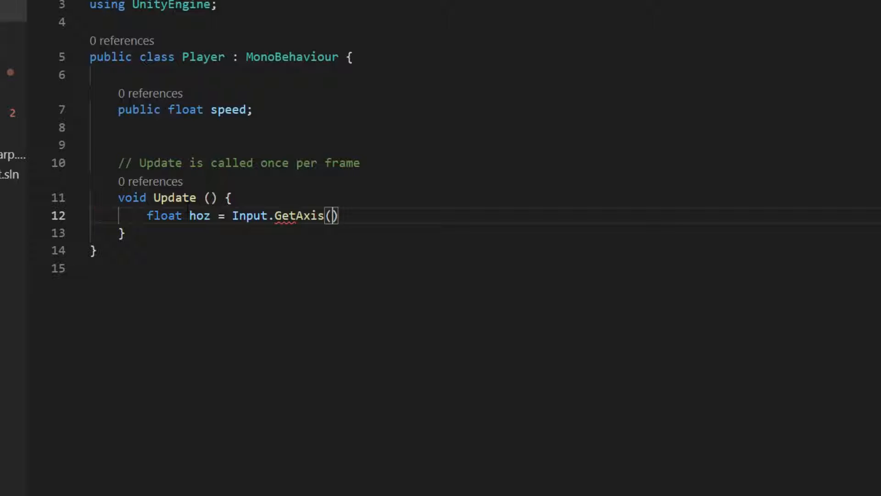
pyautogui.write('"Horizontal')
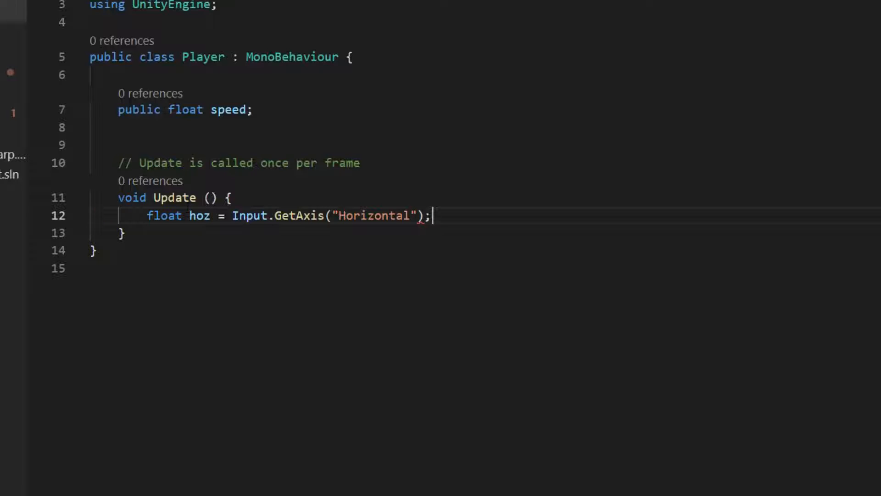
pyautogui.doubleClick(373, 215)
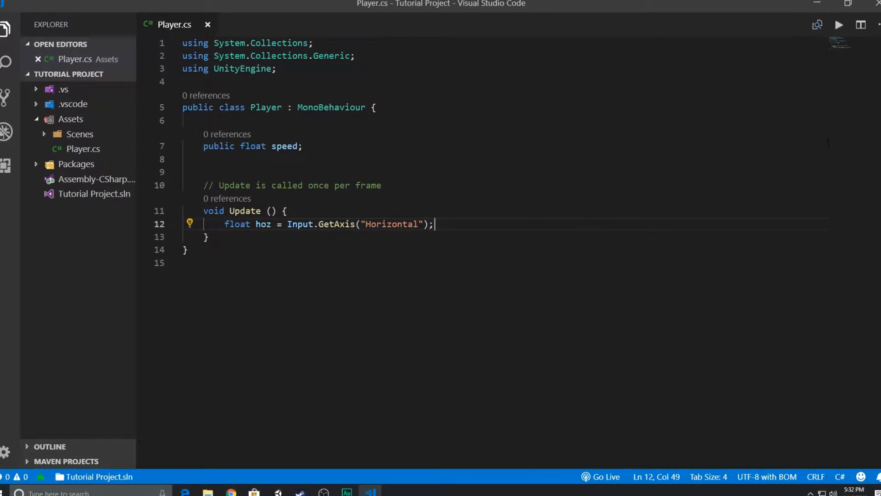
# Step: Open Project Settings > Input and inspect the Horizontal axis Positive Button
pyautogui.click(22, 15)
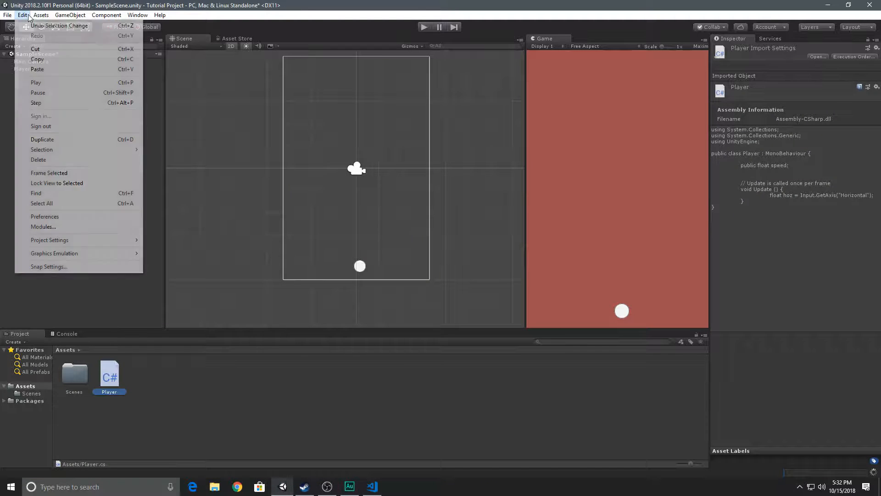
pyautogui.moveTo(49, 240)
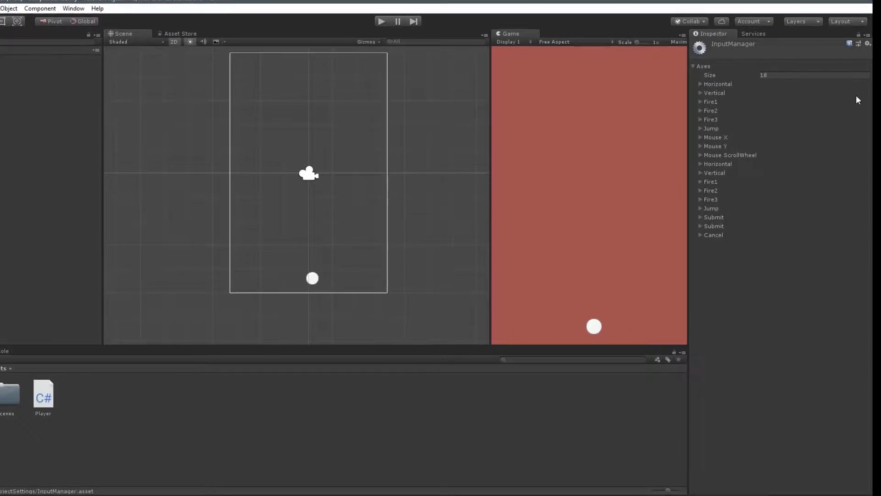
pyautogui.click(700, 83)
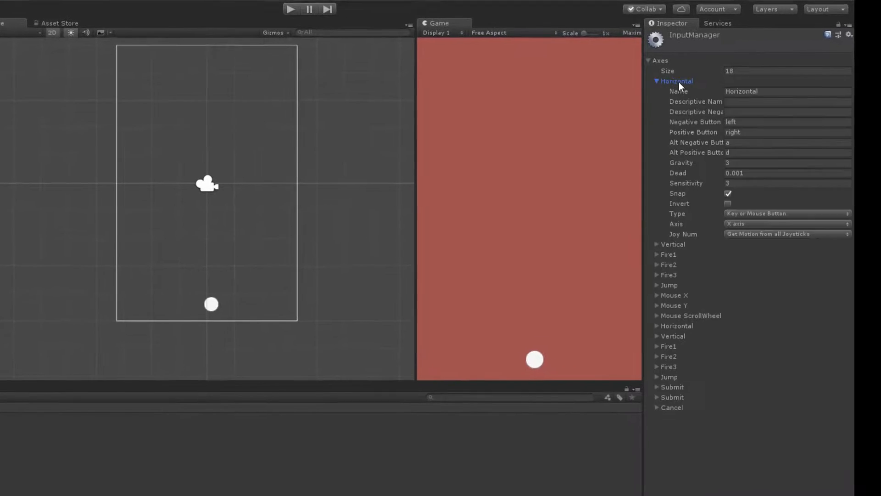
pyautogui.doubleClick(732, 132)
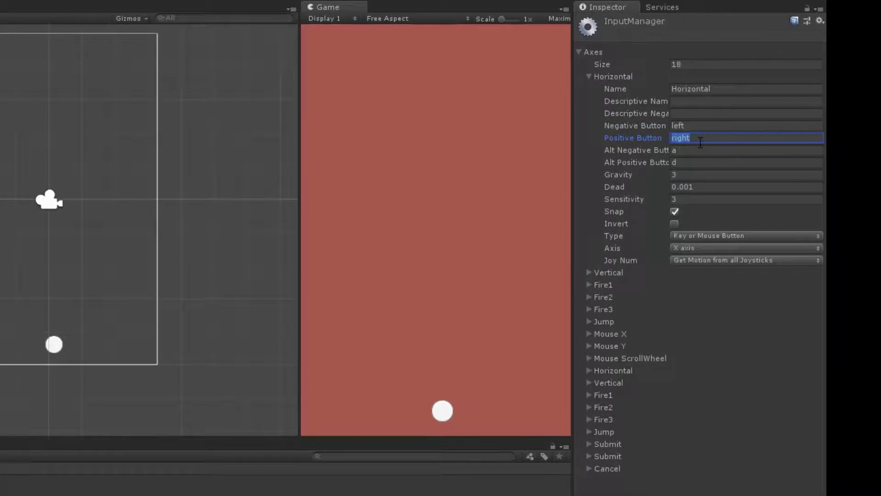
pyautogui.click(608, 272)
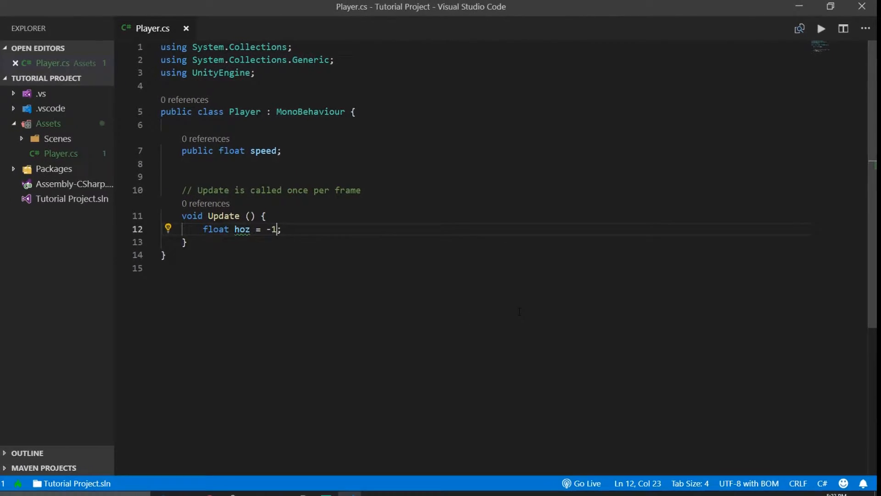
# Step: Remove the minus sign from hoz's -1 value and clear the assignment
pyautogui.press('Backspace')
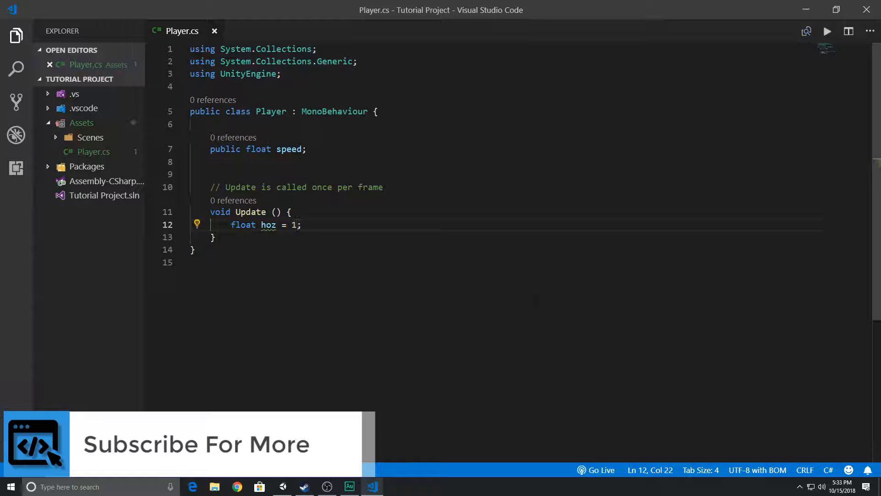
pyautogui.press('Backspace')
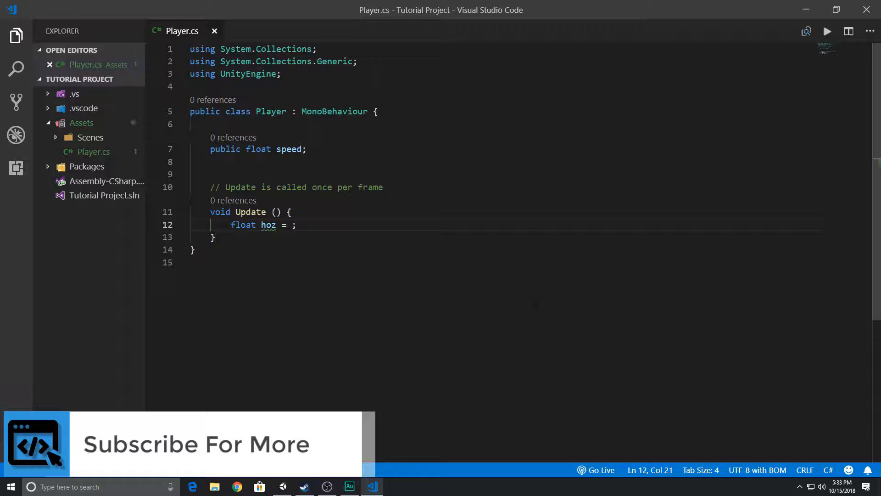
# Step: Assign hoz from Input.GetAxis("Horizontal") and add a transform.Translate statement below
pyautogui.write('Input.GetAxis("Horizontal")')
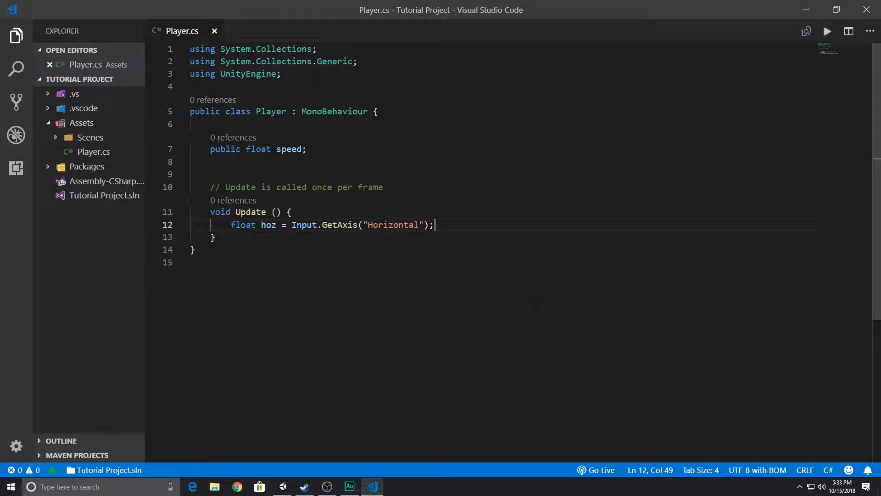
pyautogui.write('tra')
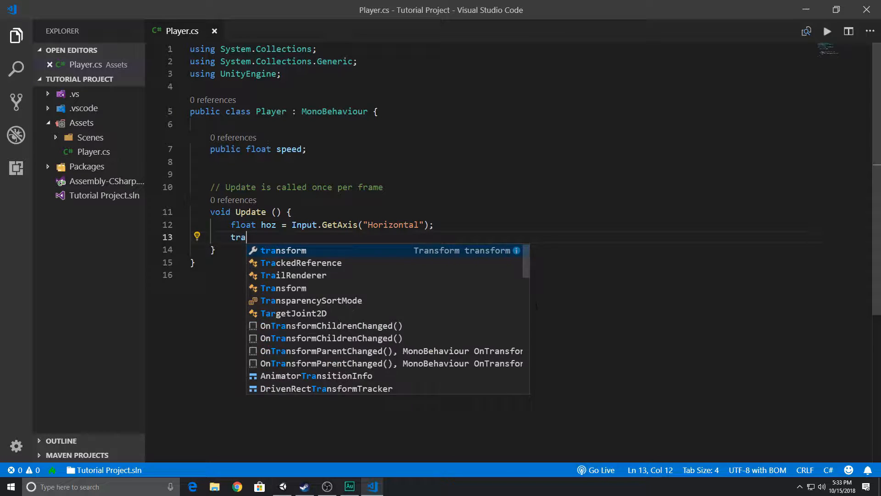
pyautogui.write('nsform.Translate(')
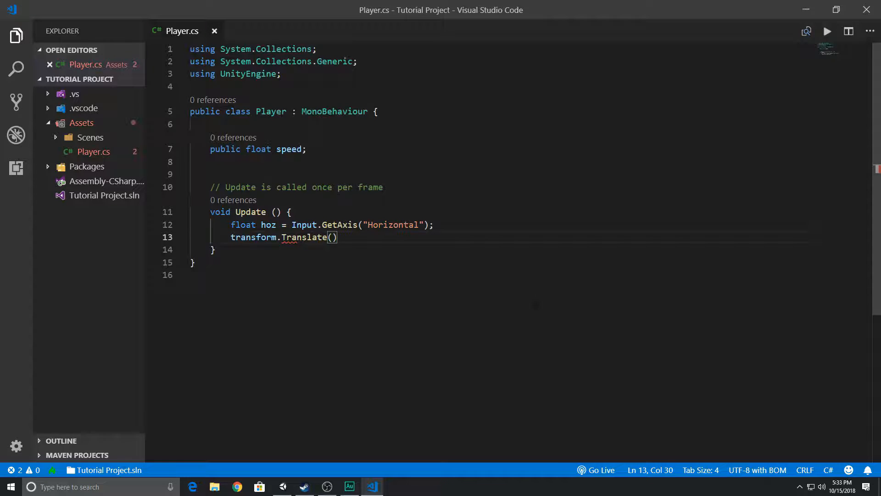
pyautogui.write(';')
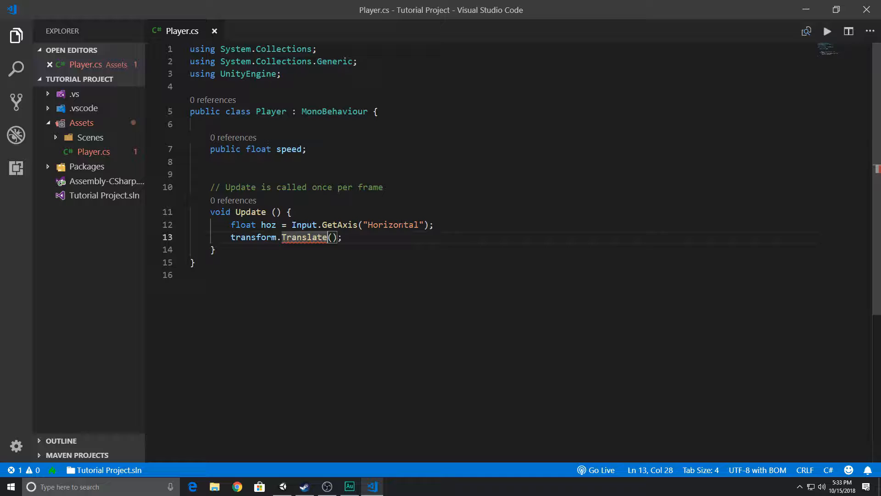
# Step: Fill Translate's arguments with hoz * speed * Time.deltaTime, 0, 0
pyautogui.doubleClick(303, 237)
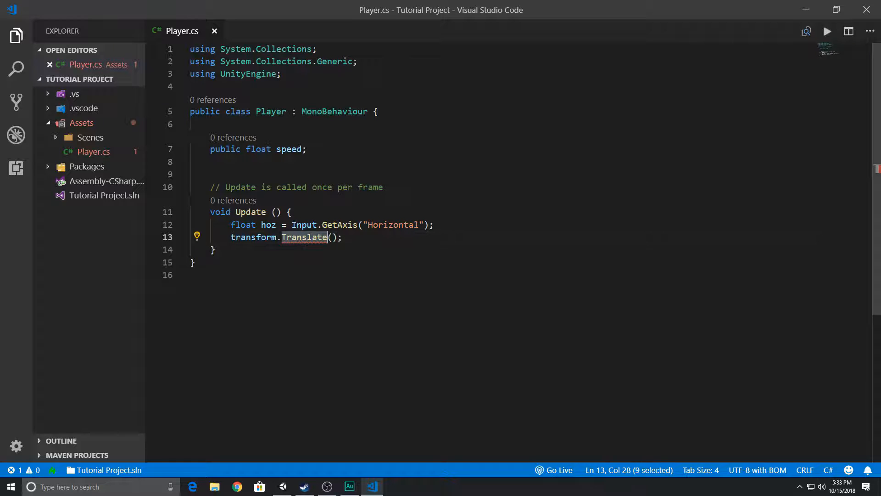
pyautogui.click(331, 237)
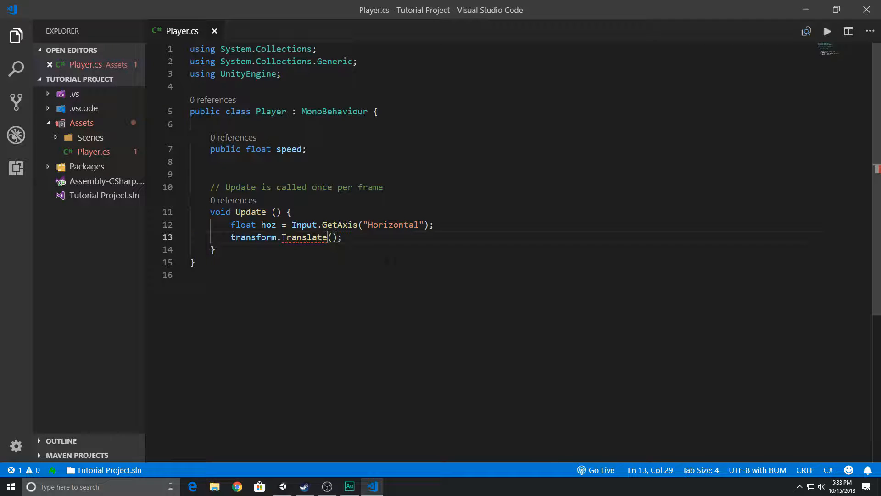
pyautogui.write('hoz')
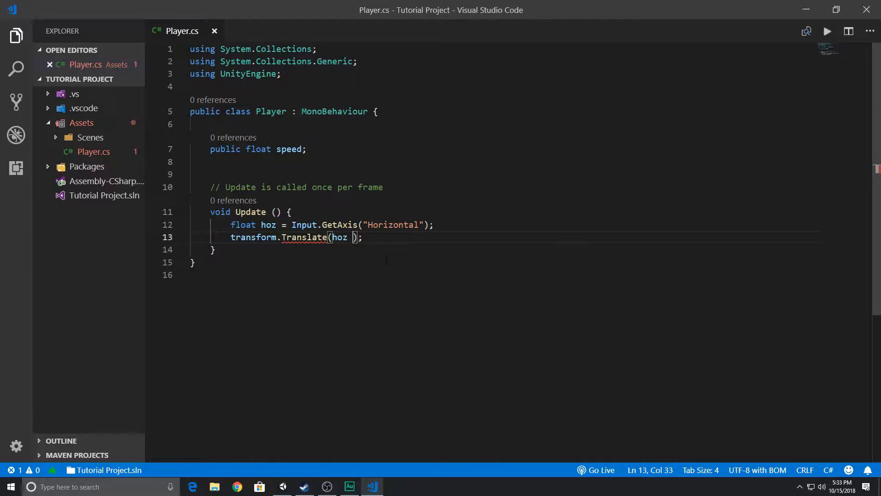
pyautogui.write('* speed * Time.deltaTime')
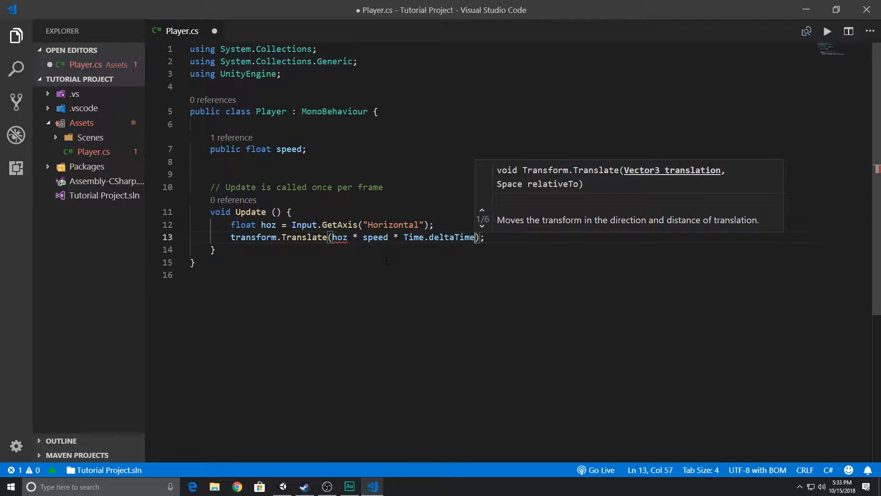
pyautogui.write(',0,0')
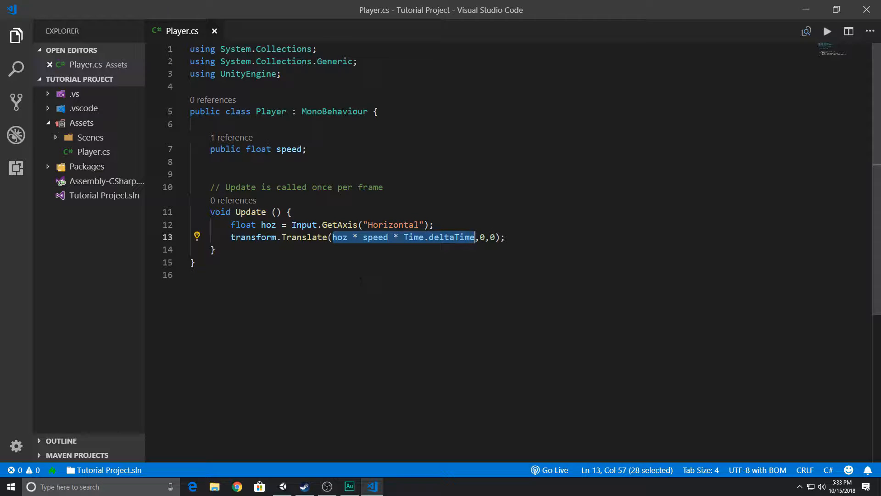
# Step: Highlight hoz, speed and Time.deltaTime in the Translate line, then switch to Unity
pyautogui.doubleClick(340, 237)
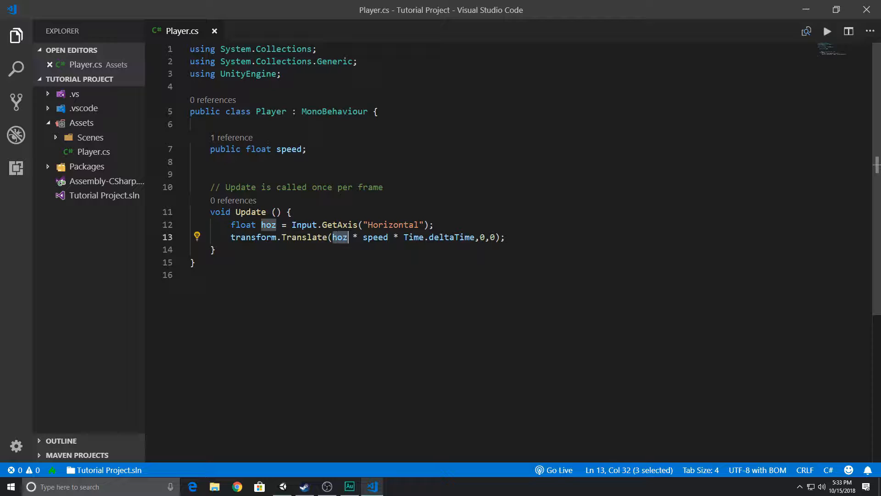
pyautogui.doubleClick(374, 237)
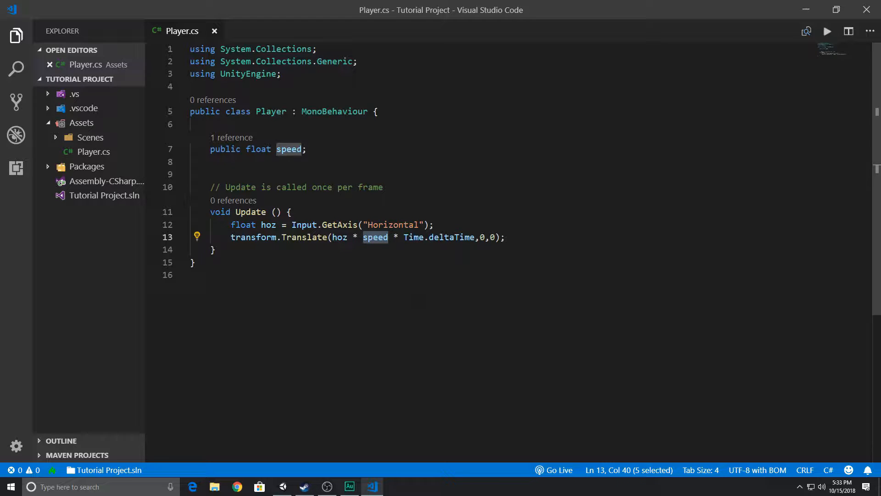
pyautogui.moveTo(355, 238)
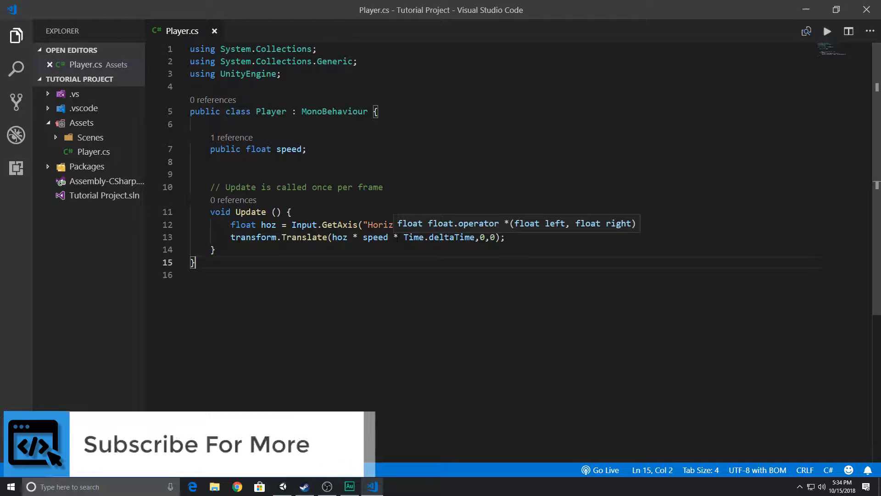
pyautogui.doubleClick(438, 236)
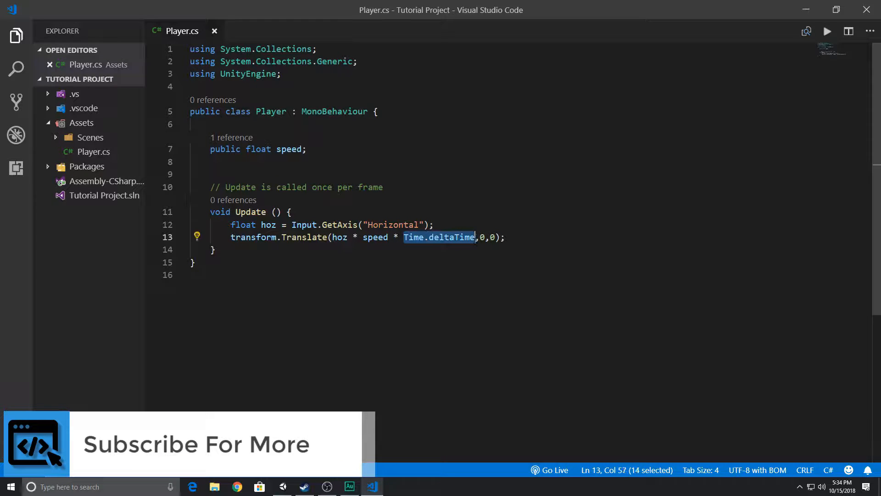
pyautogui.moveTo(439, 237)
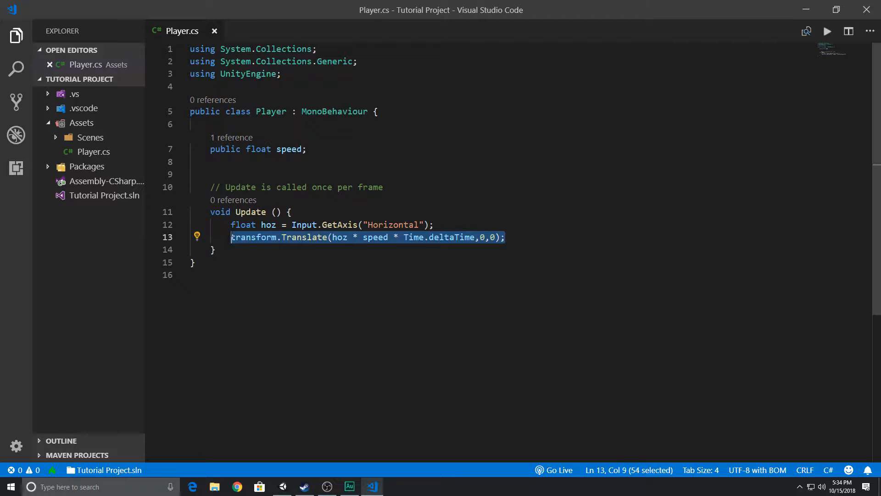
pyautogui.click(282, 486)
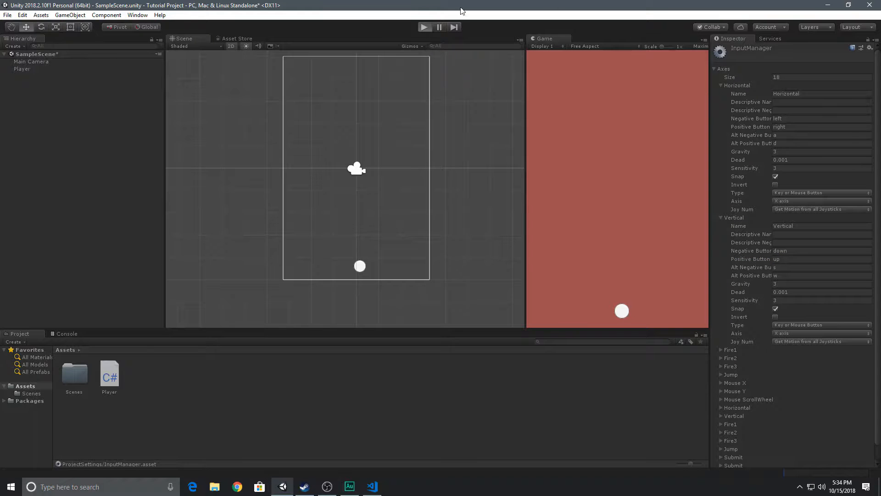
# Step: Start and stop Play mode to test the Player movement script
pyautogui.click(425, 27)
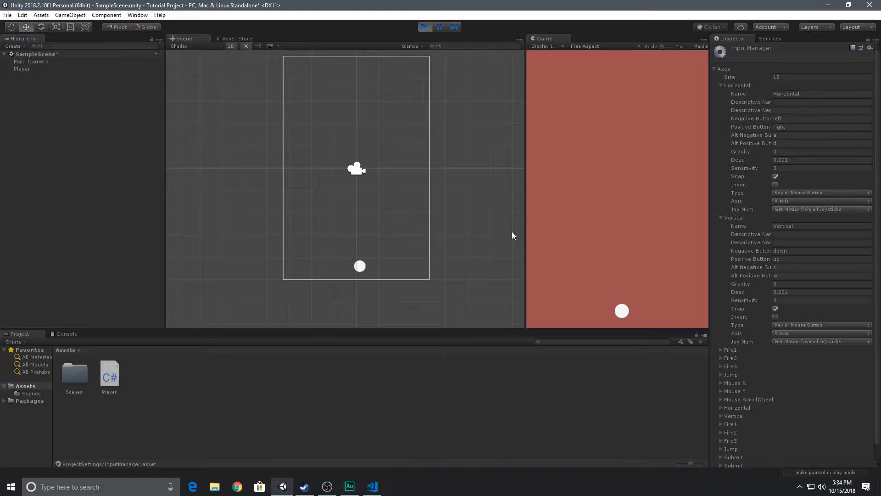
pyautogui.click(425, 27)
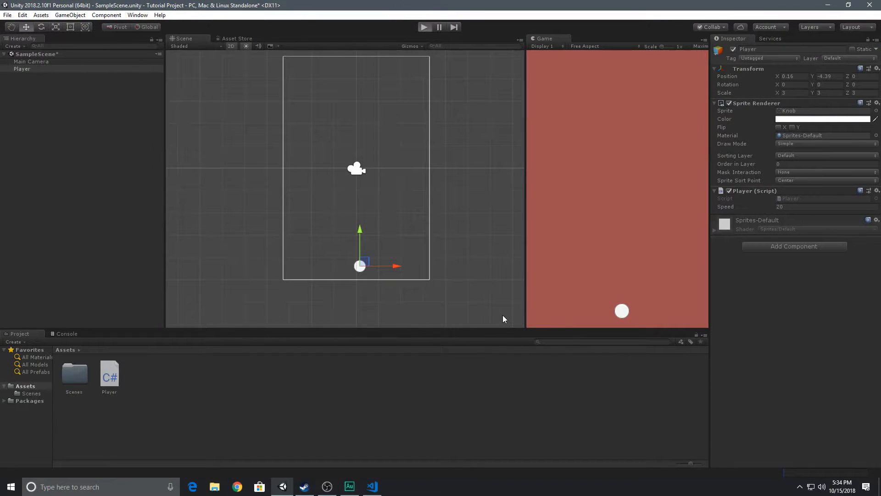
pyautogui.click(424, 27)
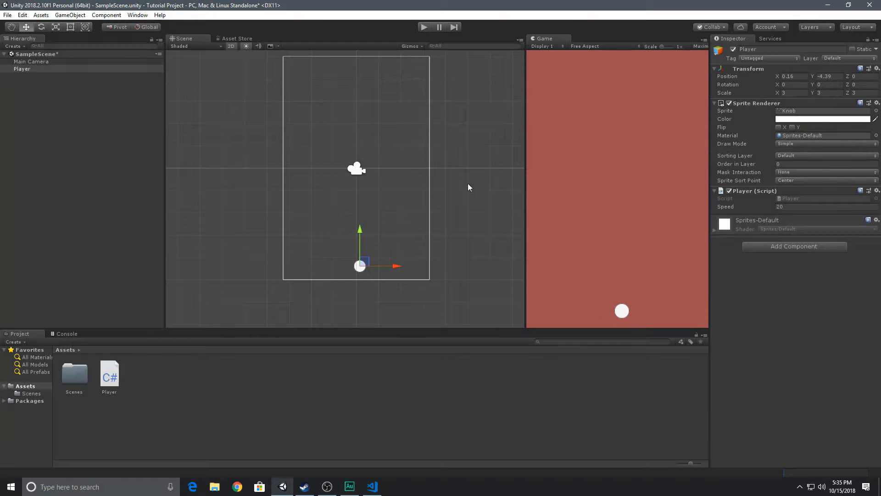
pyautogui.moveTo(563, 305)
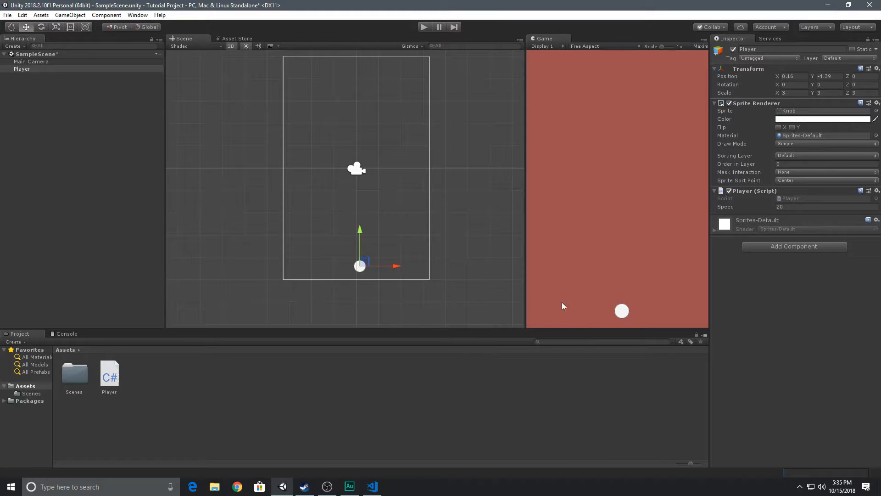
pyautogui.moveTo(588, 325)
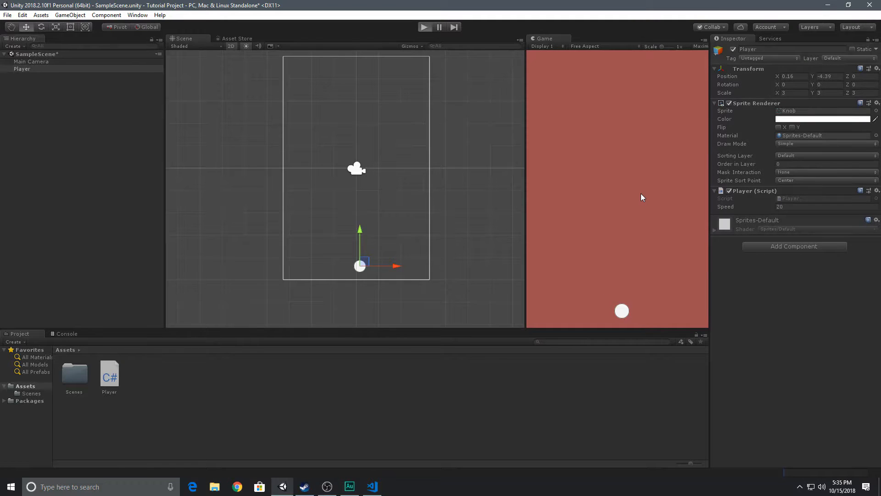
pyautogui.click(424, 26)
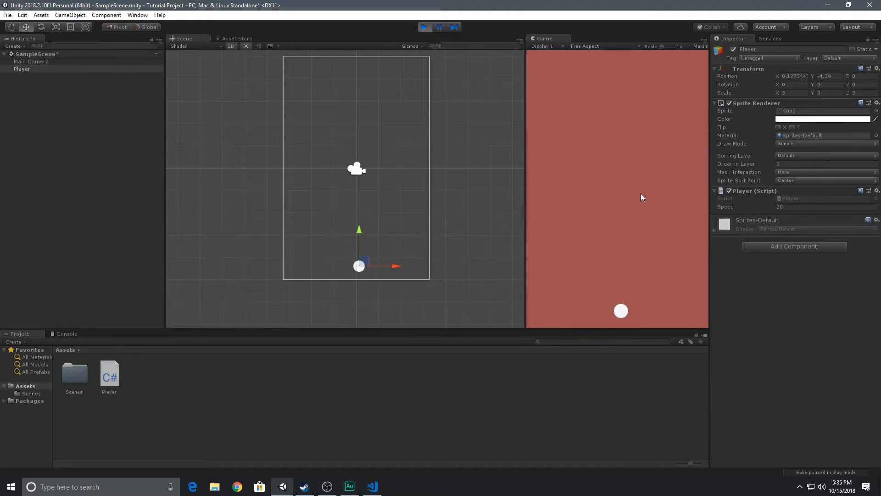
pyautogui.click(424, 27)
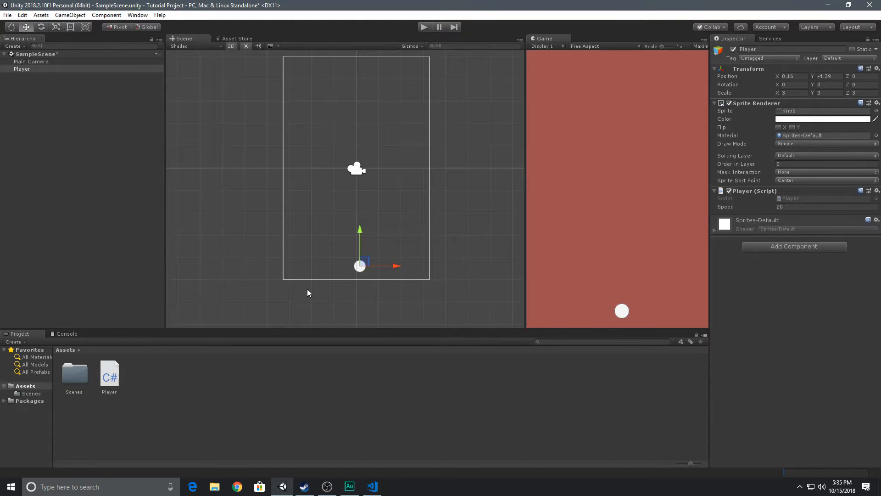
pyautogui.moveTo(349, 486)
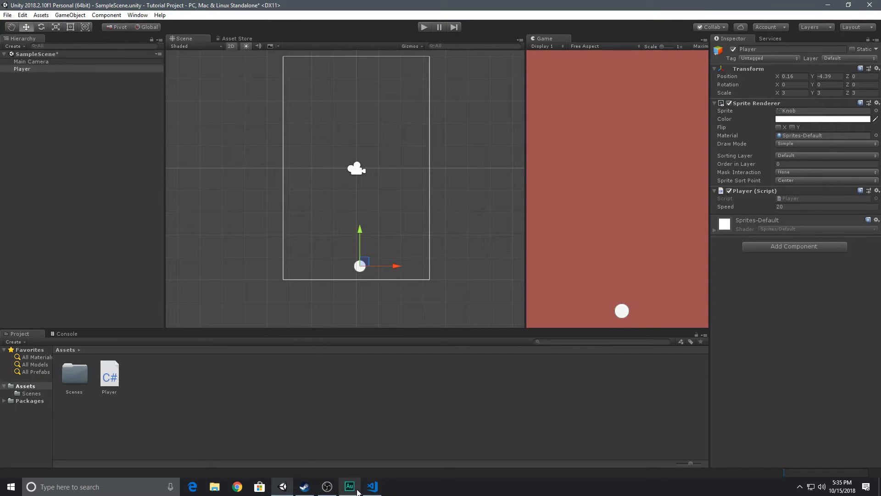
pyautogui.click(348, 486)
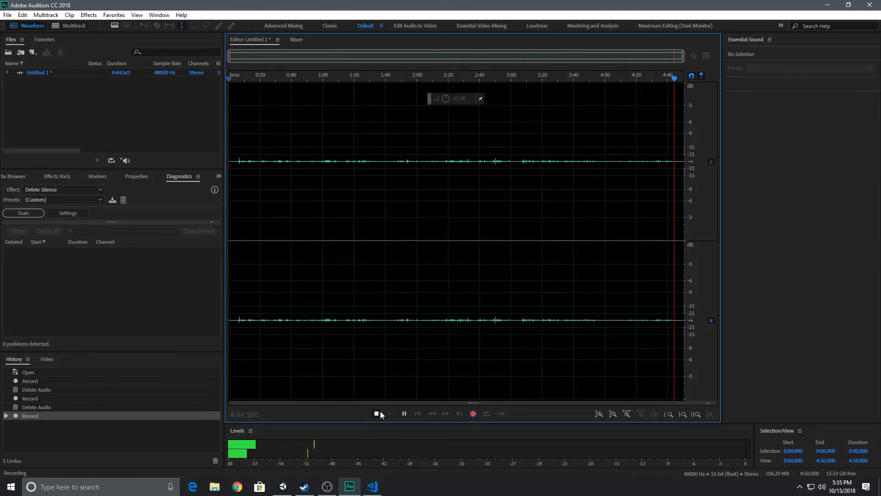
pyautogui.click(349, 486)
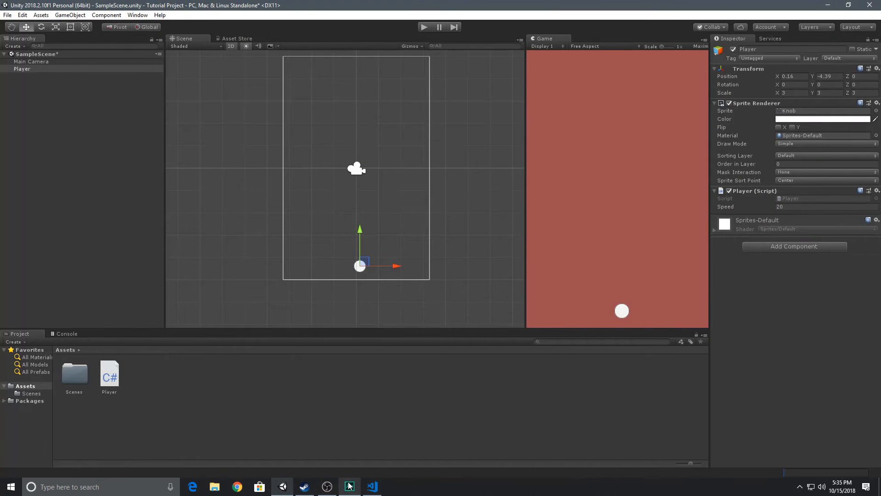